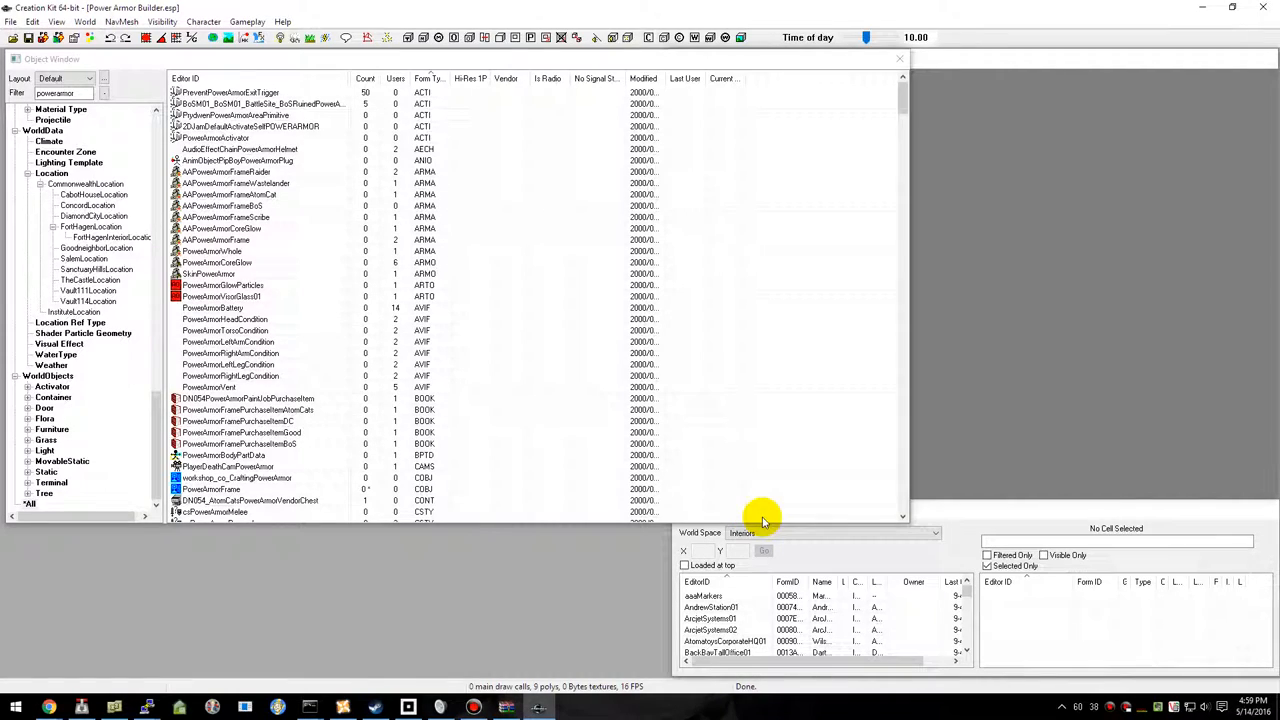
pyautogui.moveTo(460, 444)
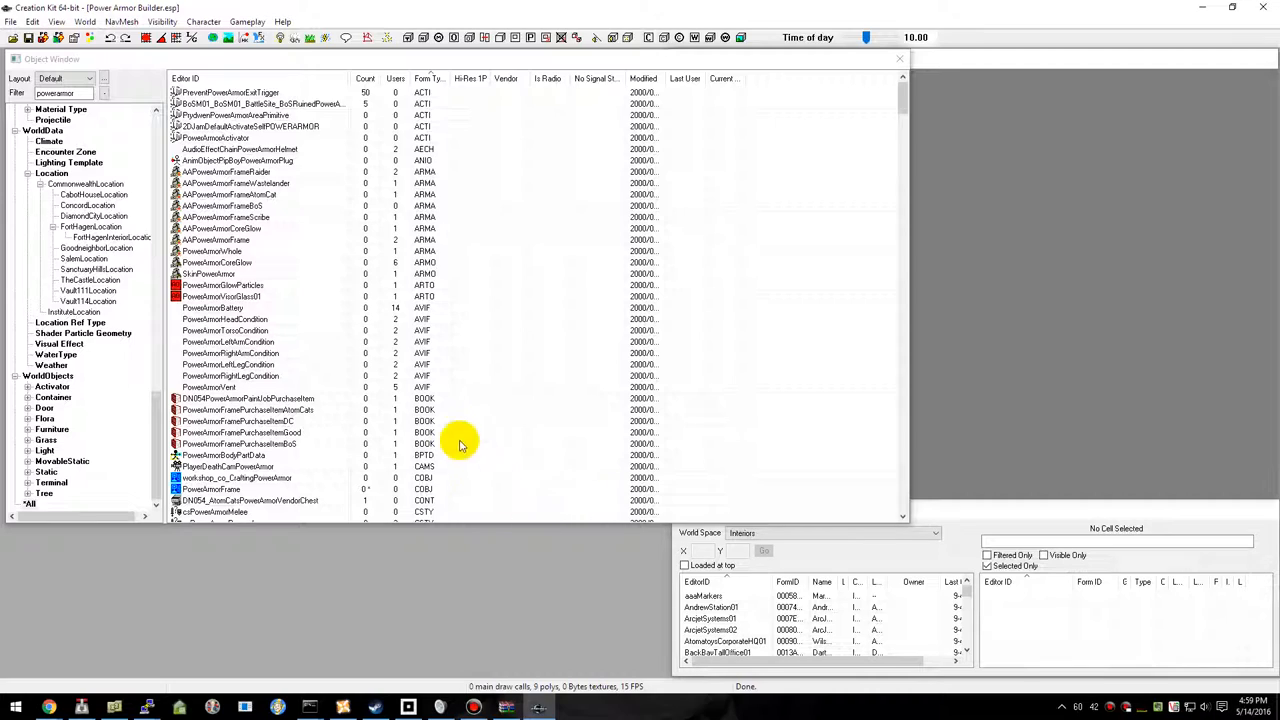
pyautogui.moveTo(404, 410)
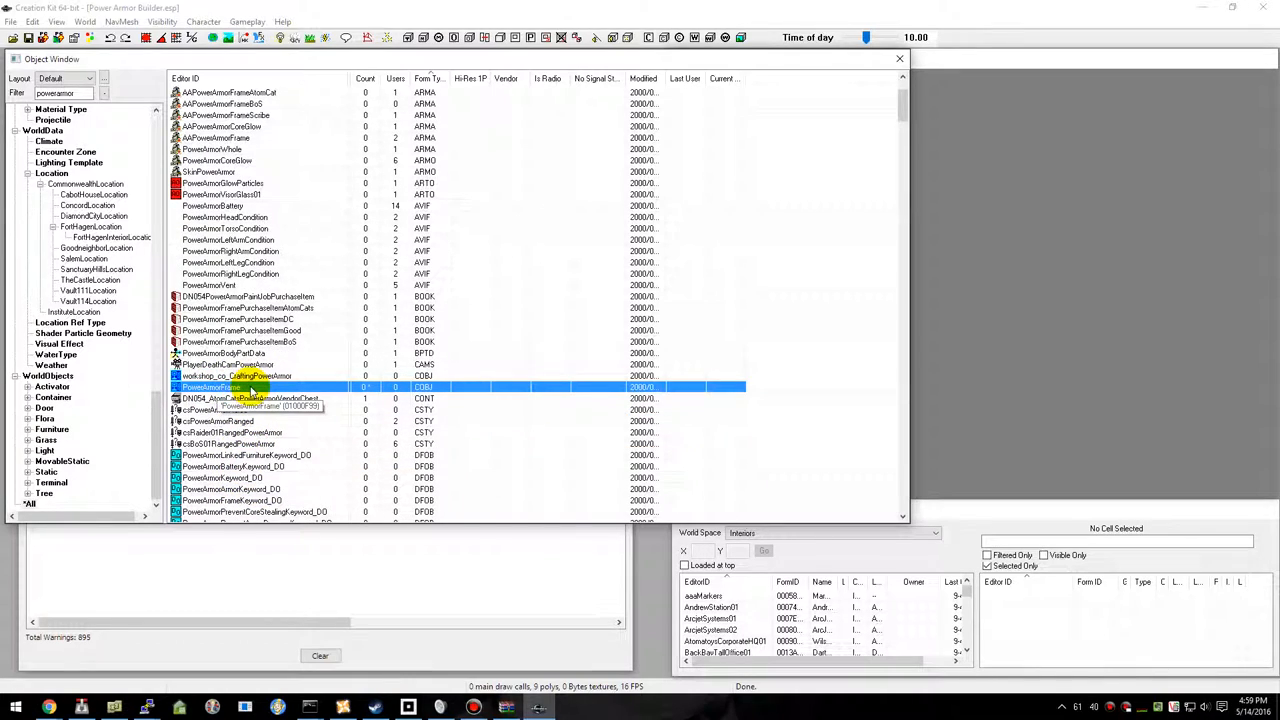
# Select the model file path from the power armor frame furniture record.
pyautogui.doubleClick(240, 388)
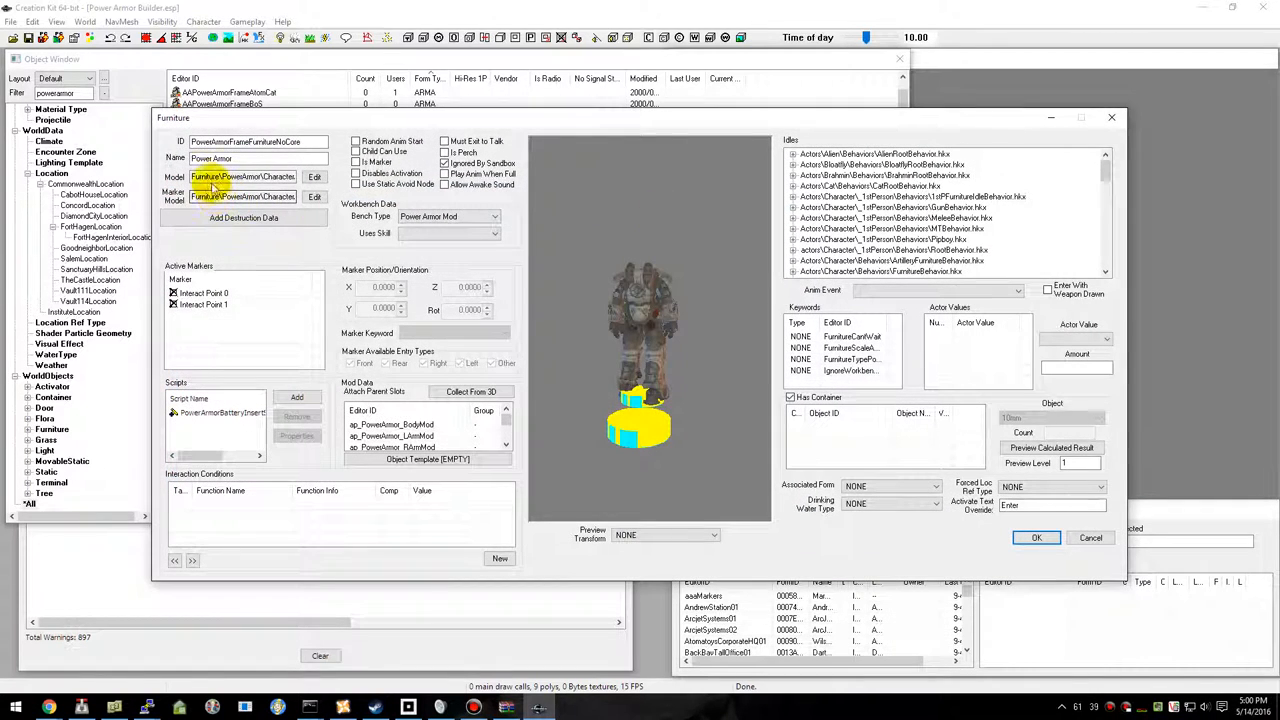
pyautogui.tripleClick(244, 176)
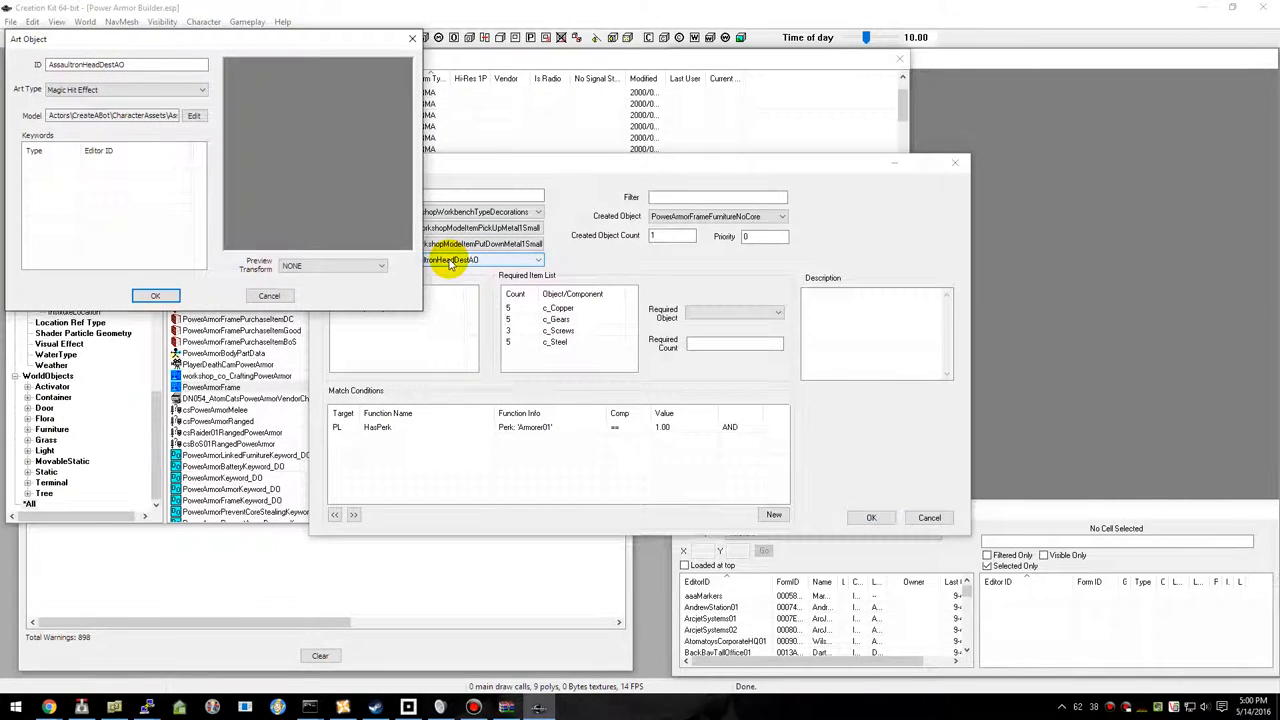
# Set the art object's type to Magic Casting and rename its ID to PowerArmorFrameIcon.
pyautogui.click(200, 88)
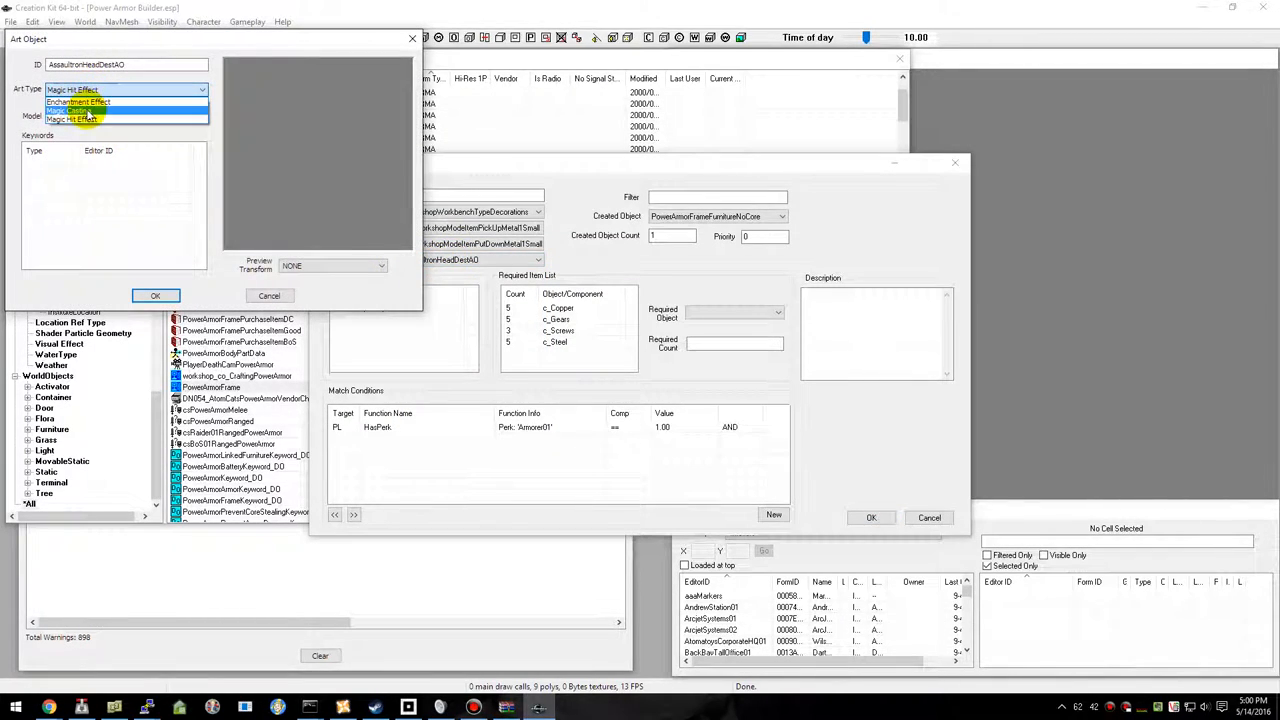
pyautogui.click(70, 112)
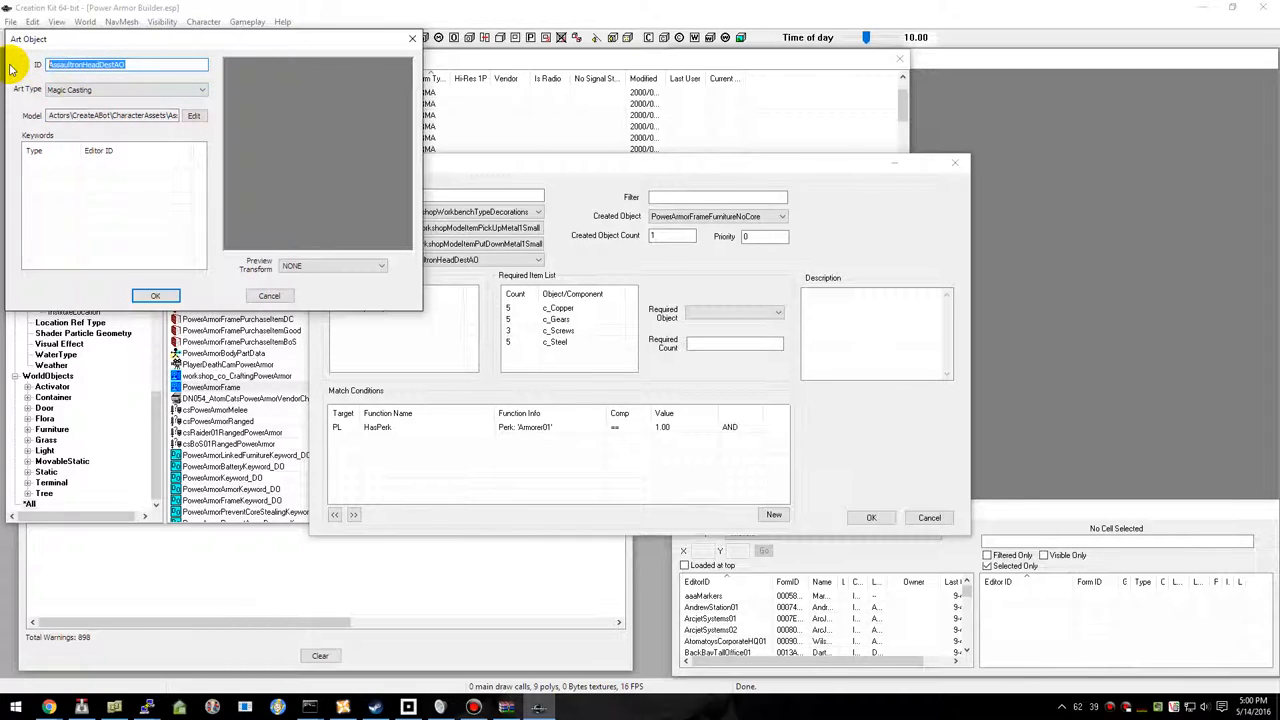
pyautogui.write('PowerArmorFrameIcon')
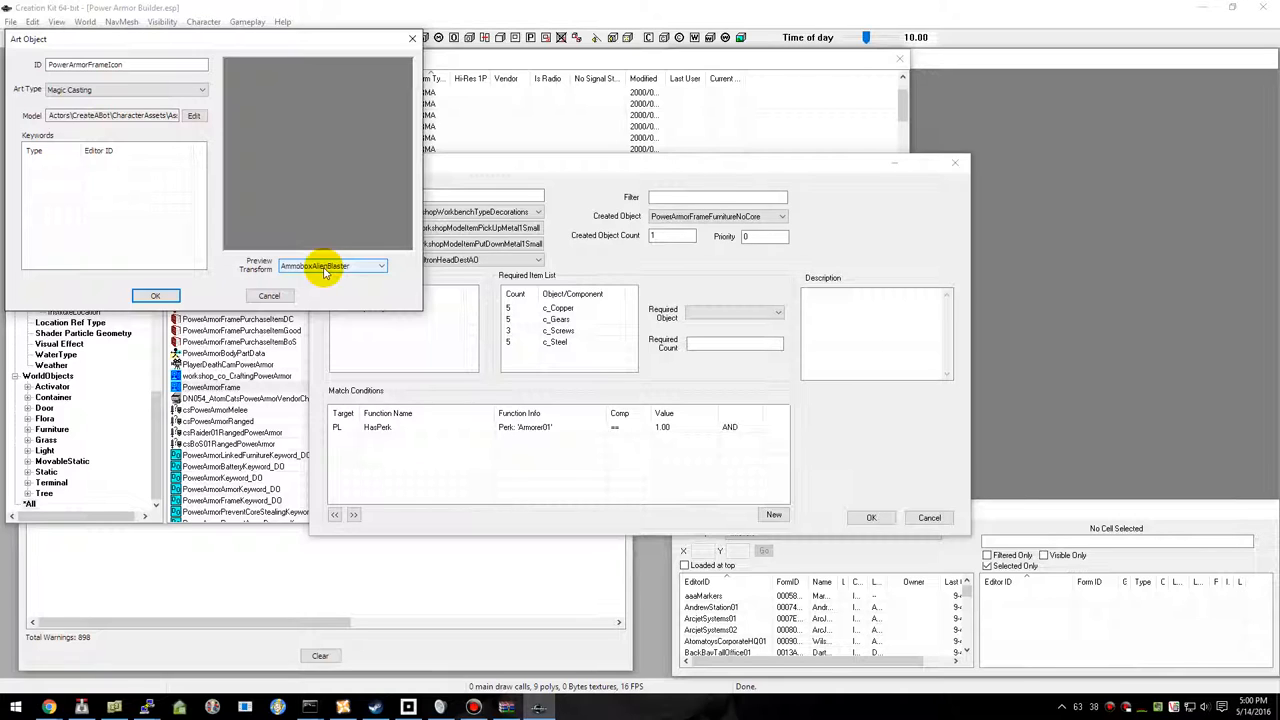
pyautogui.click(194, 116)
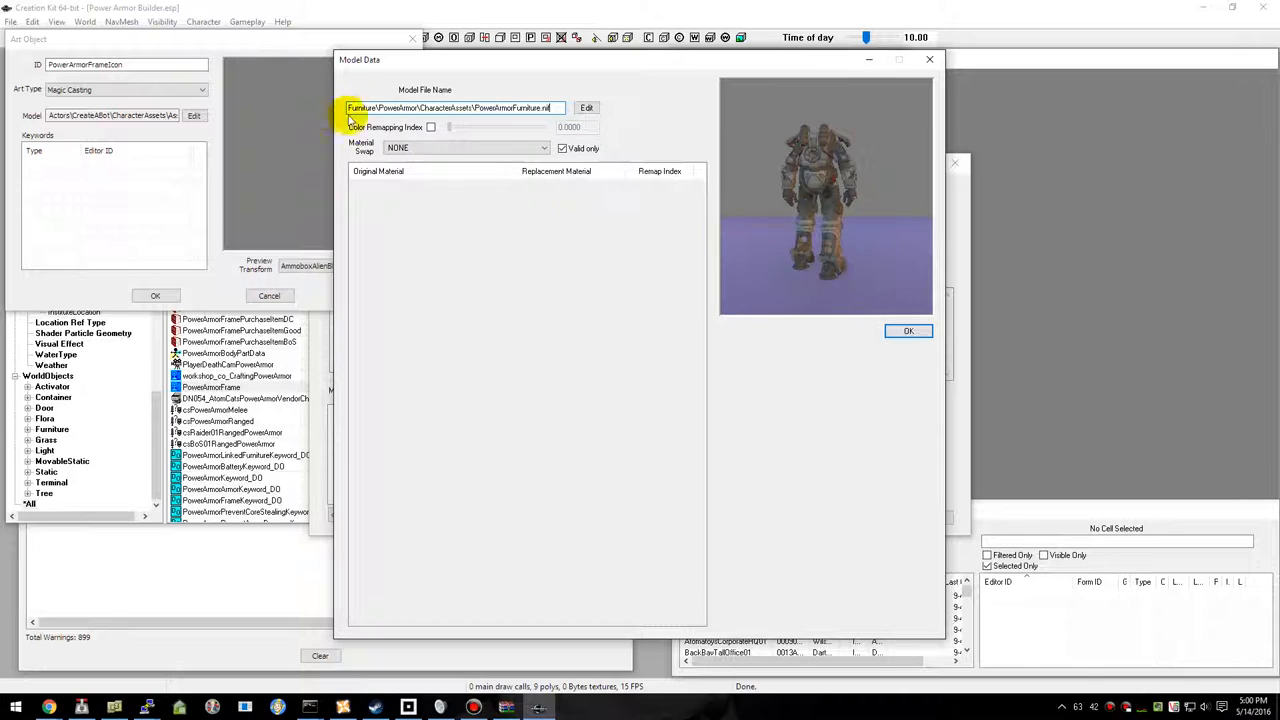
# Confirm the furniture model and name the new transform PowerArmorFrameIconTransform, filtering preview objects to powerarmorframe.
pyautogui.click(908, 330)
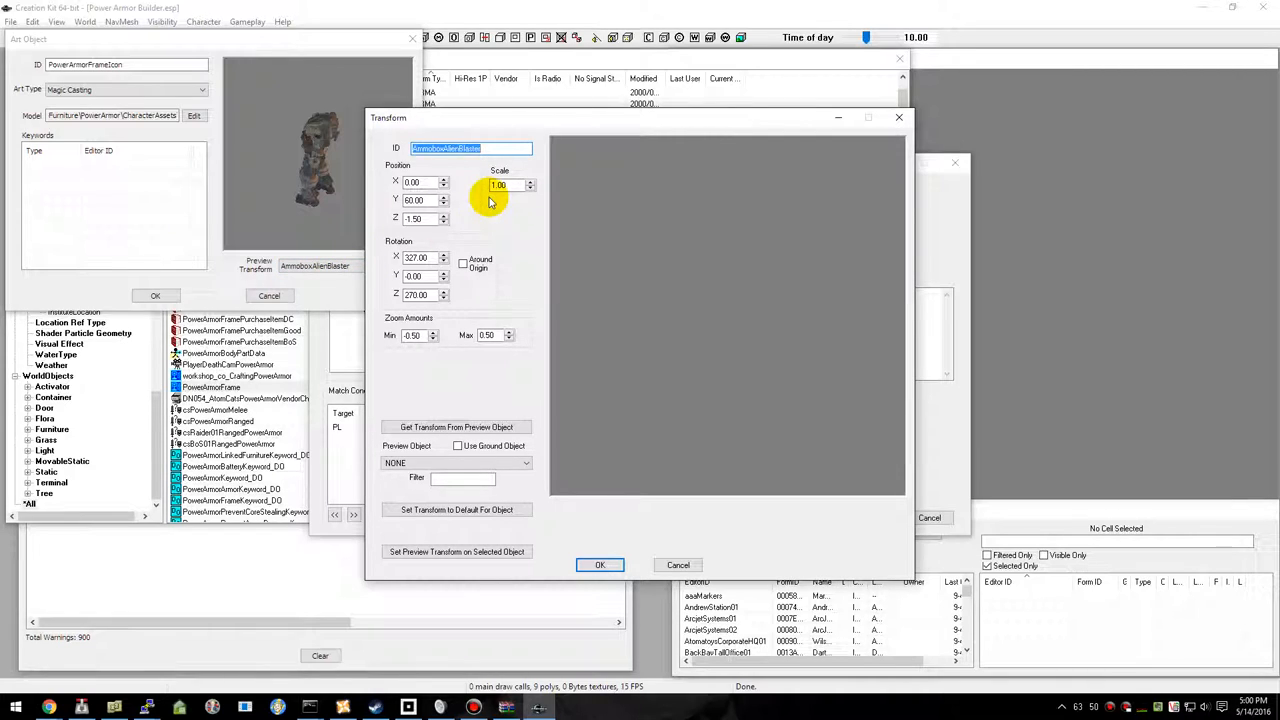
pyautogui.write('PowerArmorFrame')
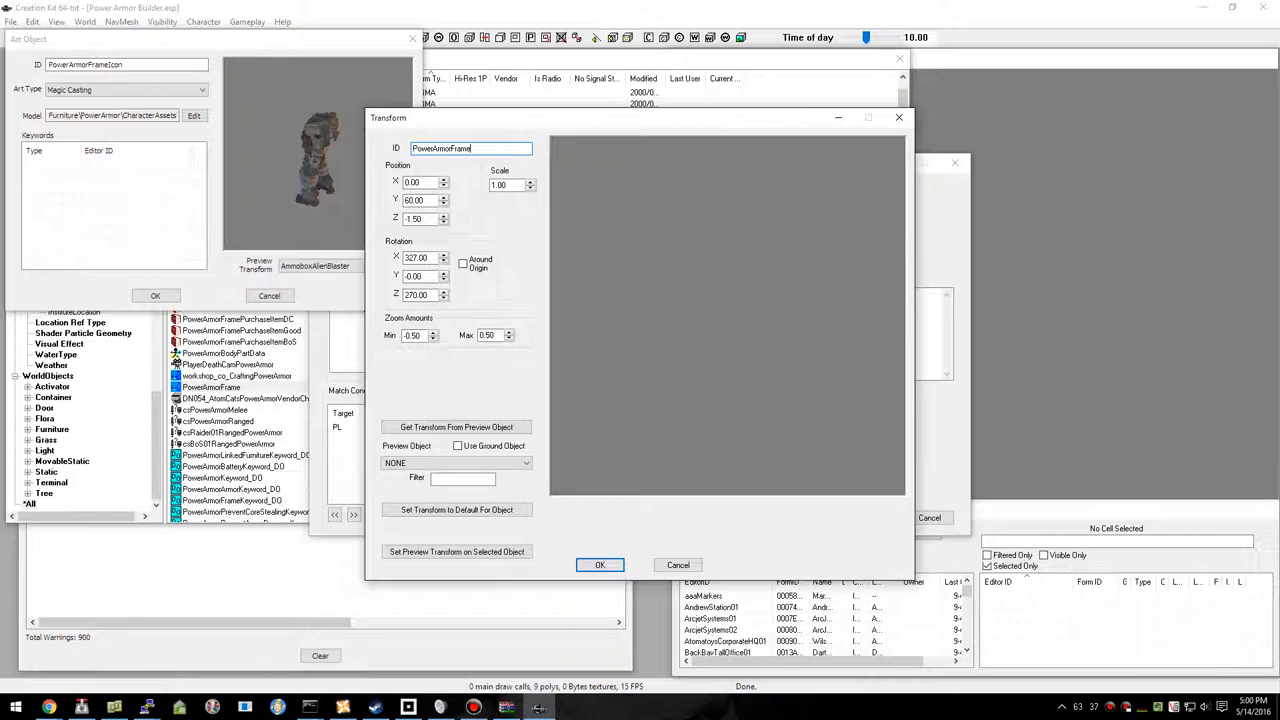
pyautogui.write('IconTransform')
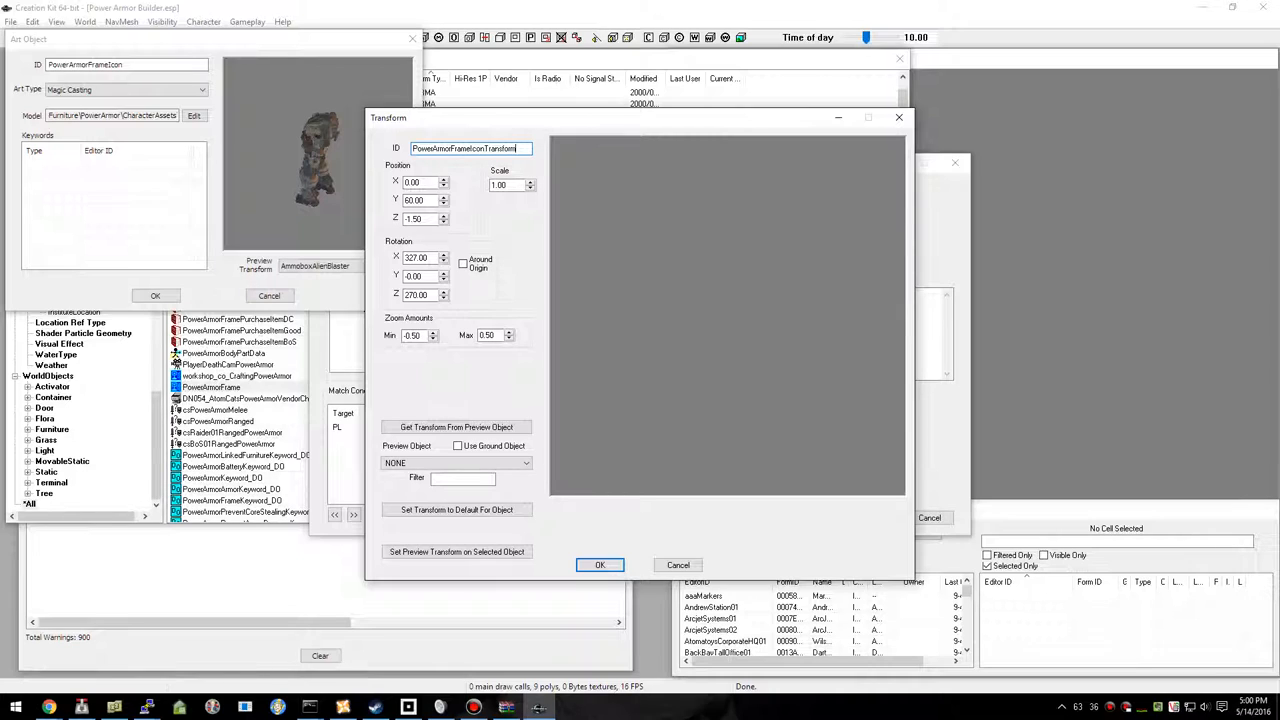
pyautogui.click(462, 480)
pyautogui.write('powerarmorframe')
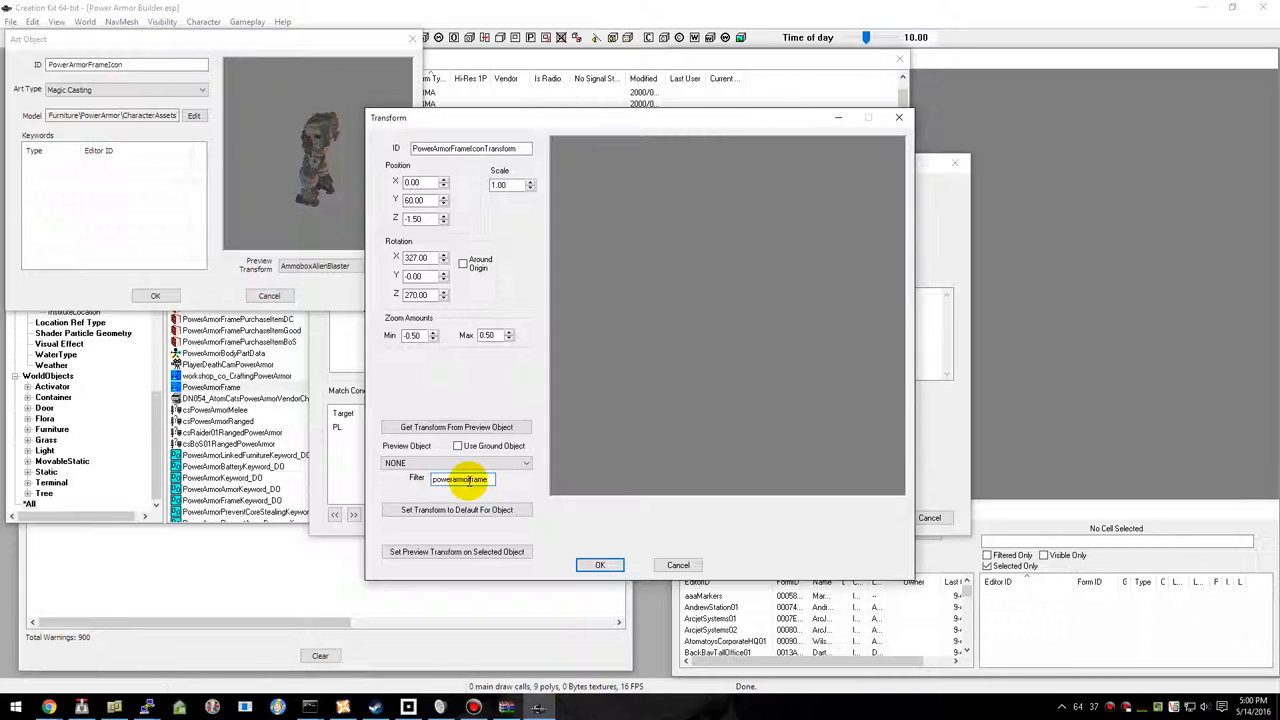
# Preview PowerArmorFrameFurnitureNoCore, adjust its position and rotation, and confirm the transform.
pyautogui.click(526, 462)
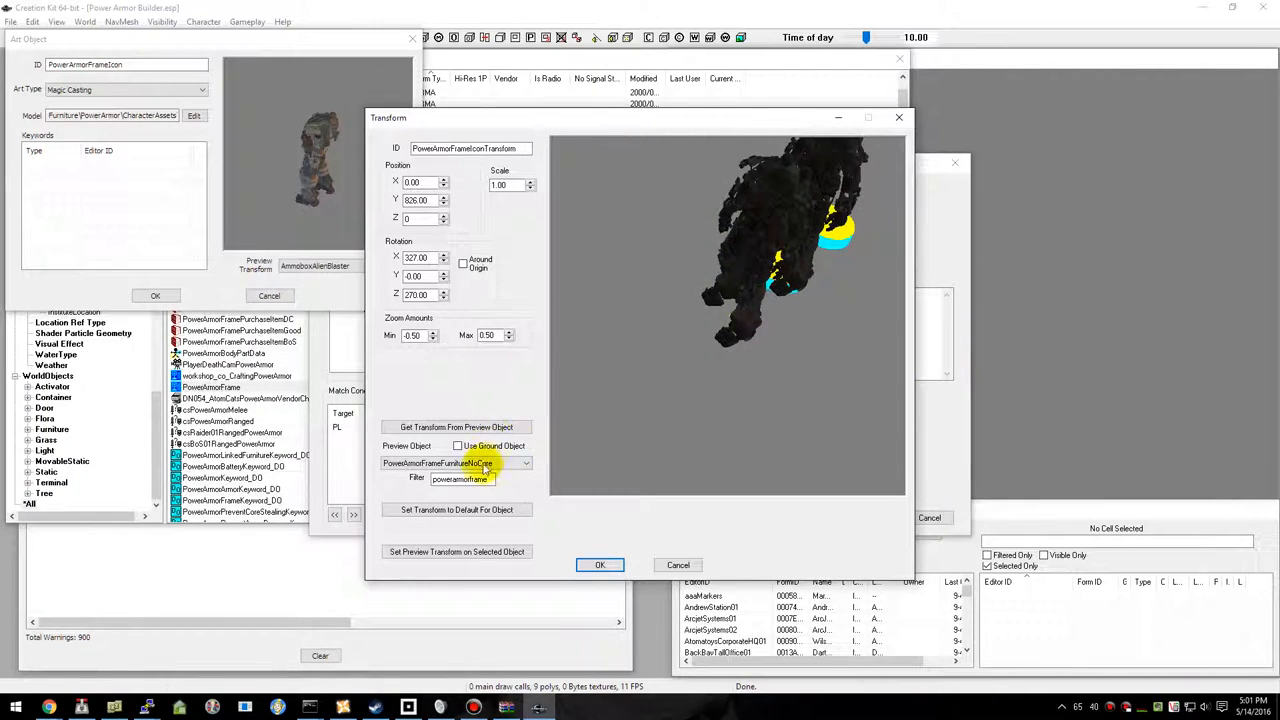
pyautogui.click(456, 428)
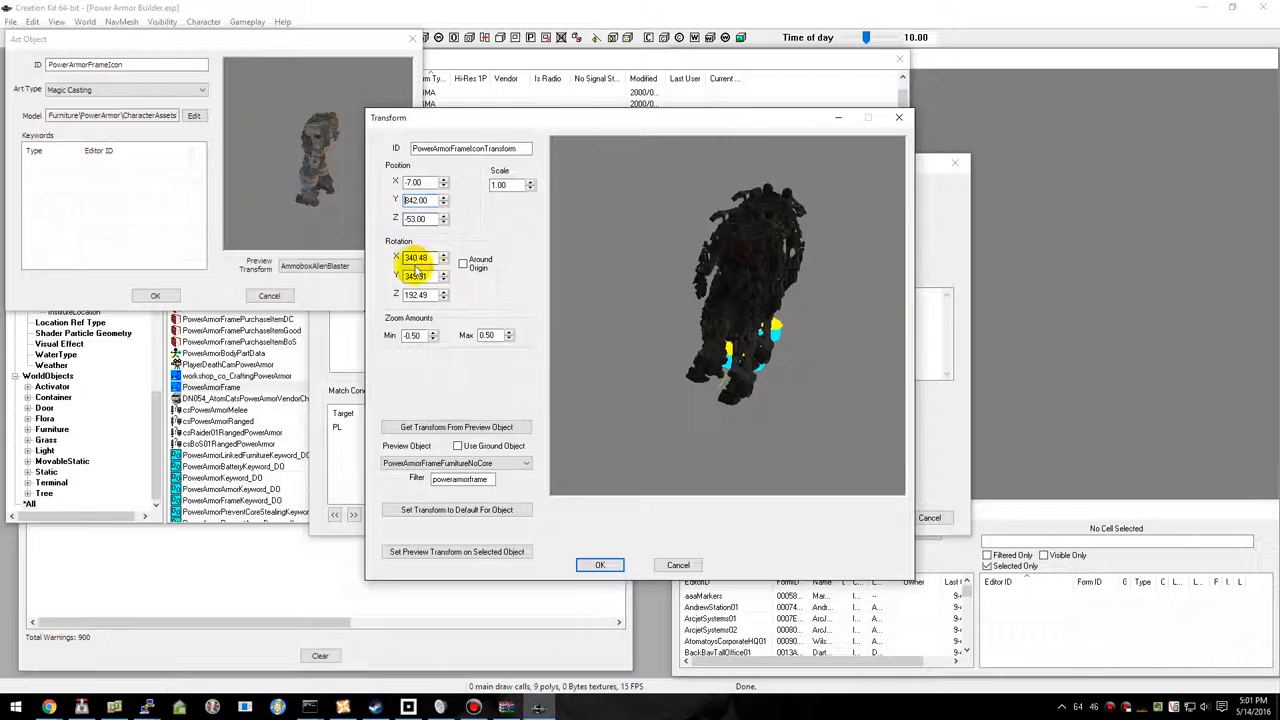
pyautogui.click(444, 260)
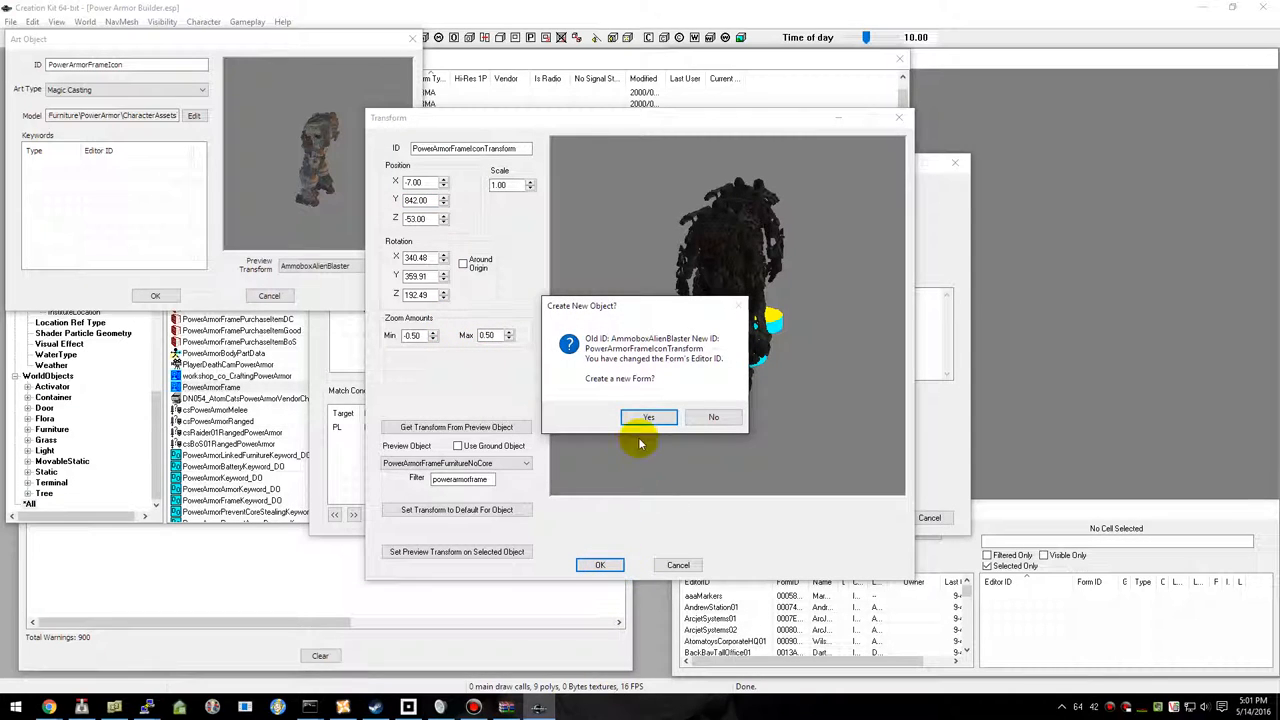
# Create the transform as a new form, choose a preview transform, and save the art object as new form PowerArmorFrameIcon.
pyautogui.click(648, 418)
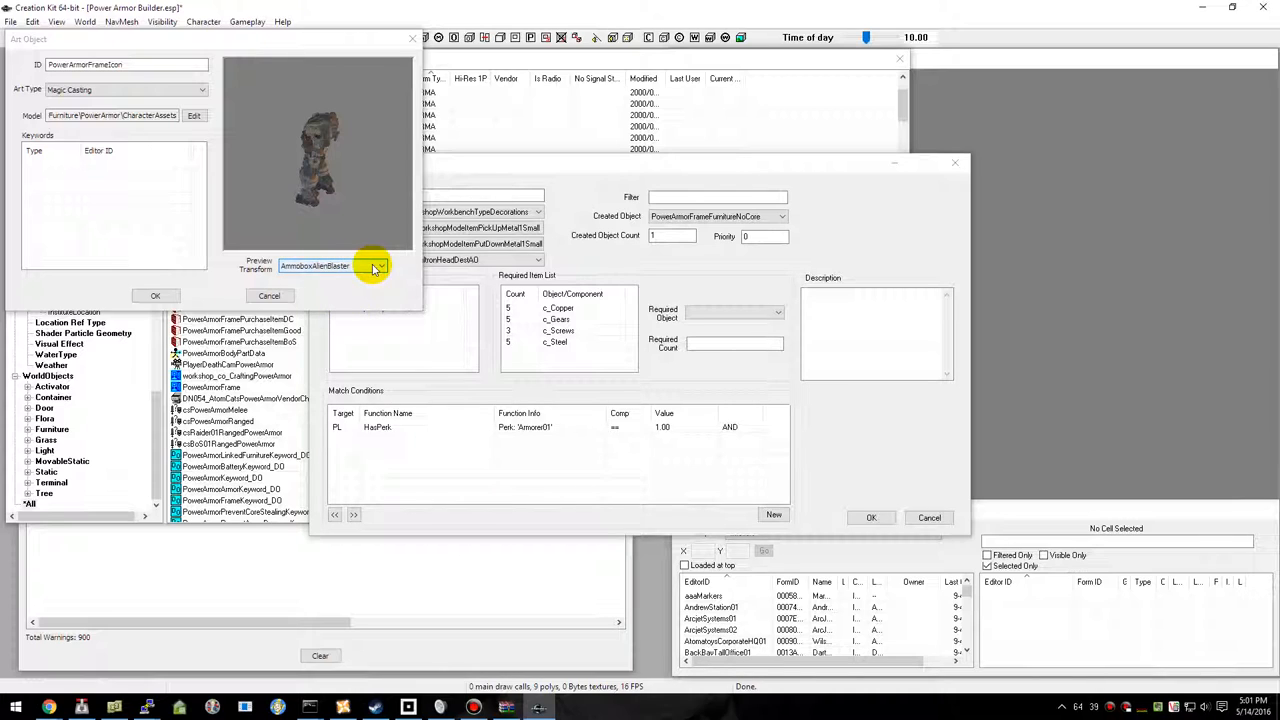
pyautogui.click(378, 264)
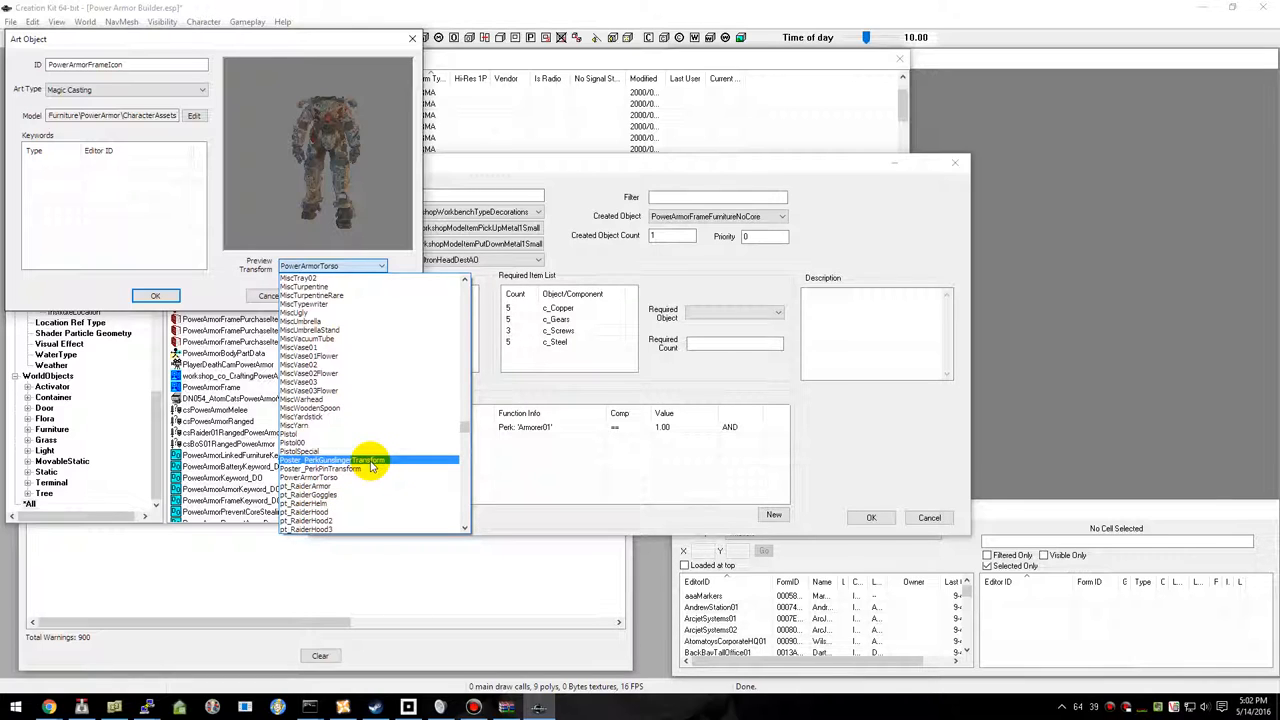
pyautogui.click(308, 476)
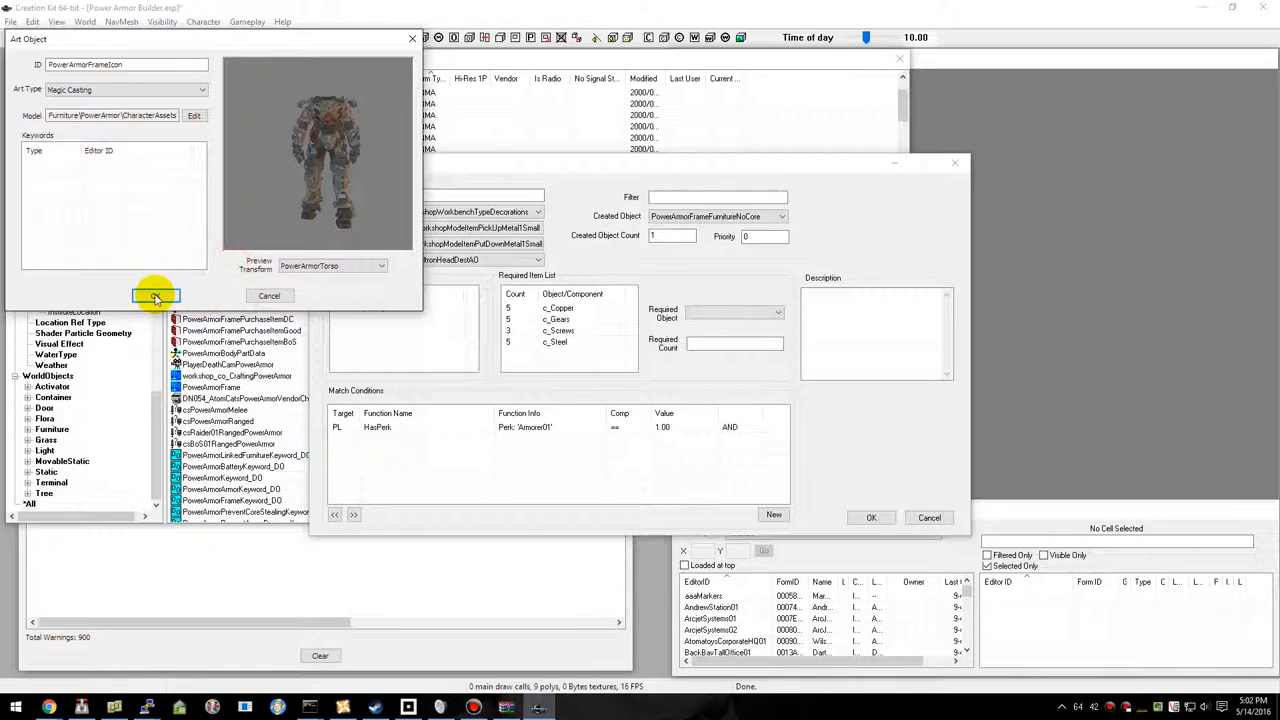
pyautogui.click(156, 296)
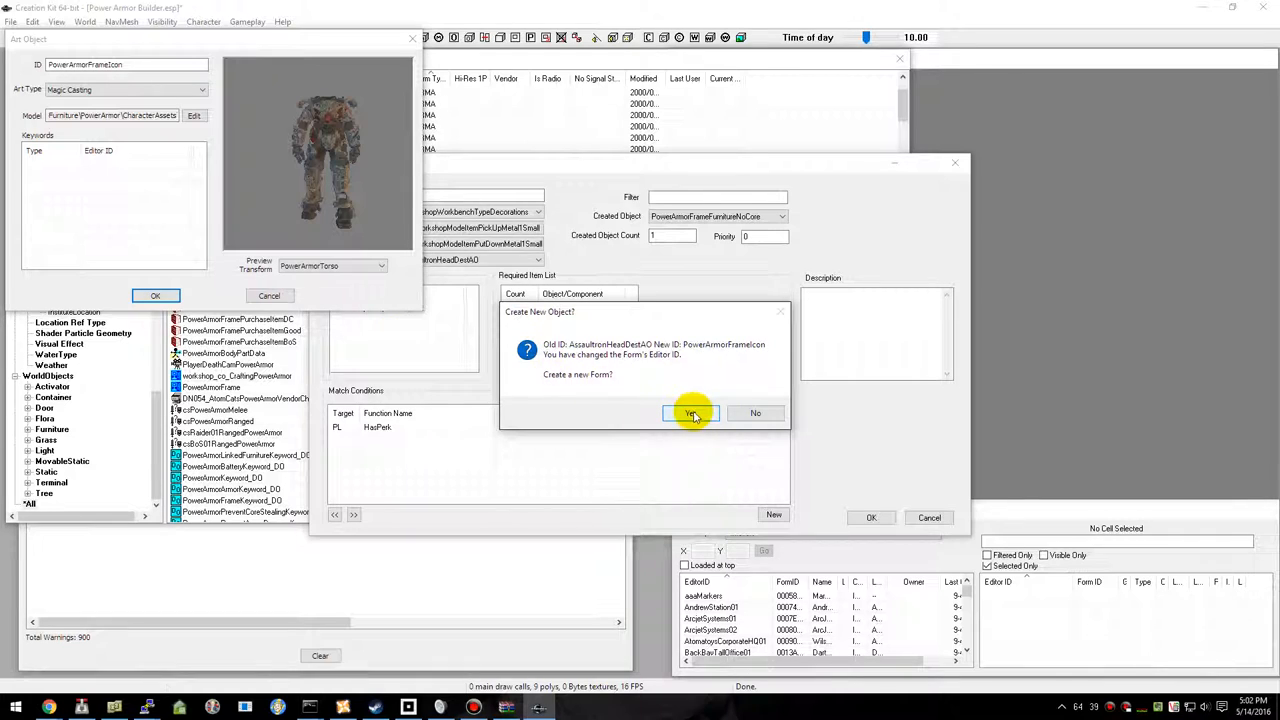
pyautogui.click(692, 412)
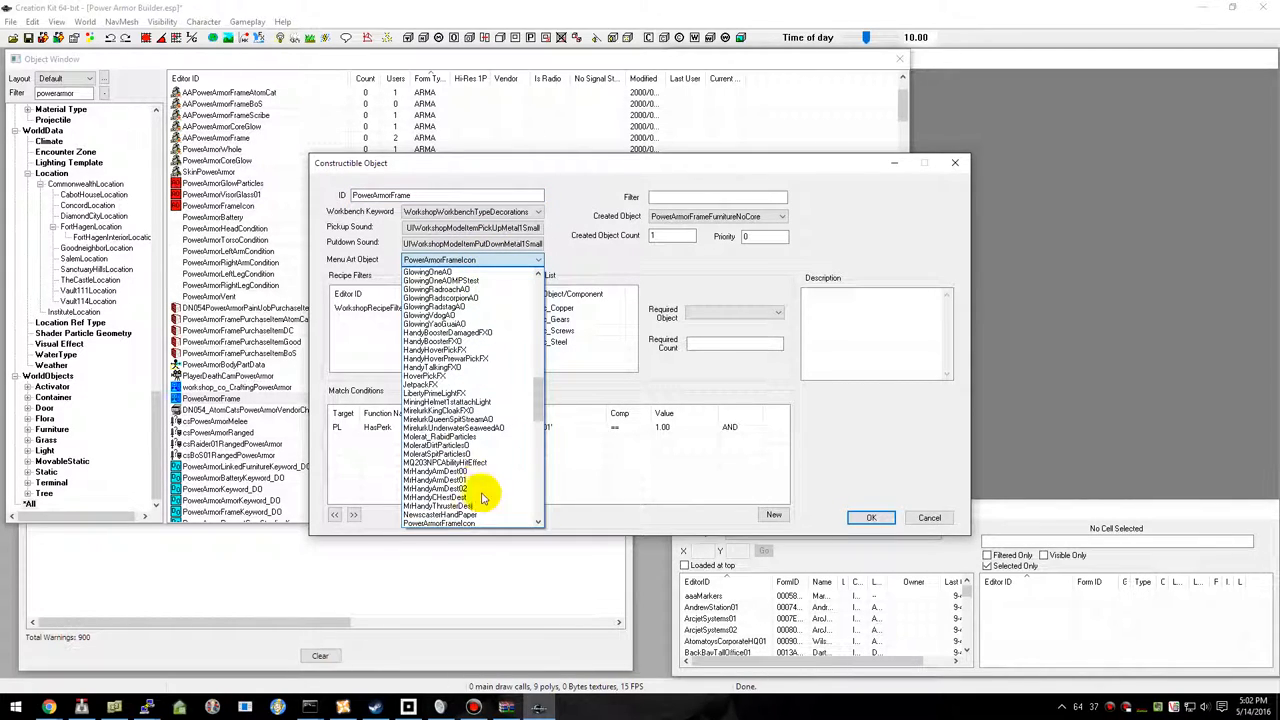
# Set the recipe's Menu Art Object to PowerArmorFrameIcon with PowerArmorFrameIconTransform, then save the plugin.
pyautogui.click(438, 524)
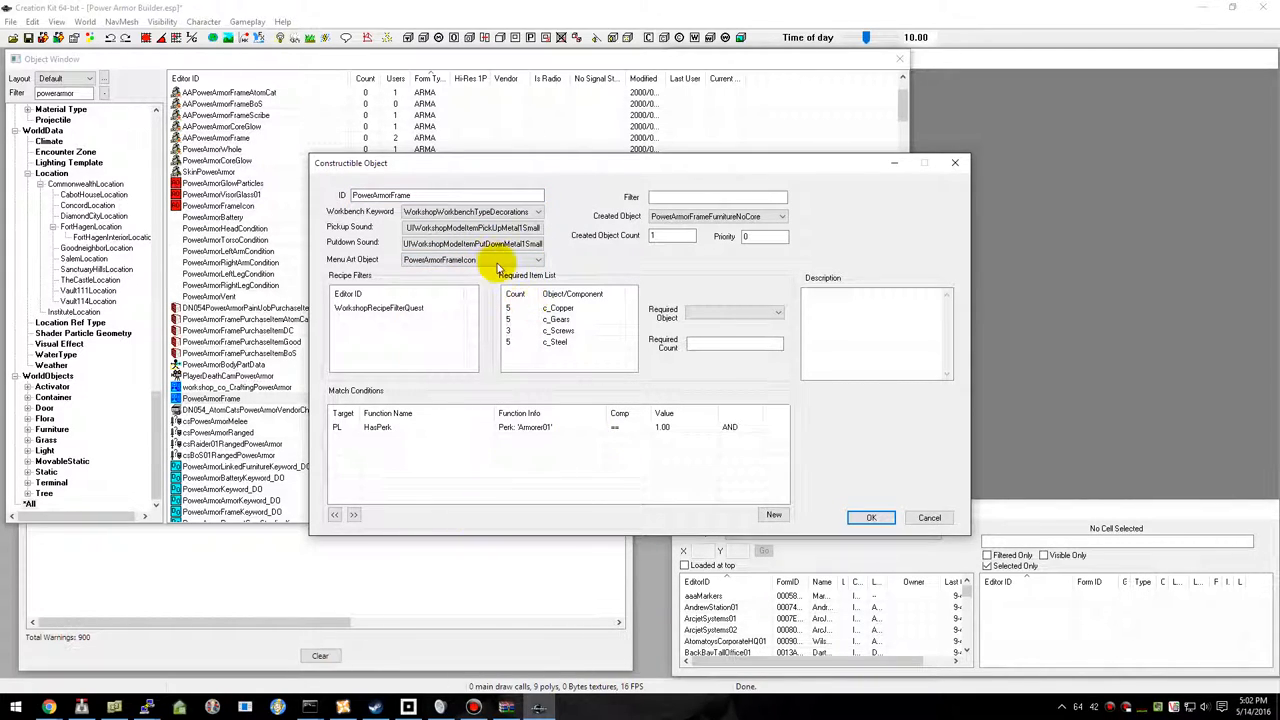
pyautogui.click(538, 260)
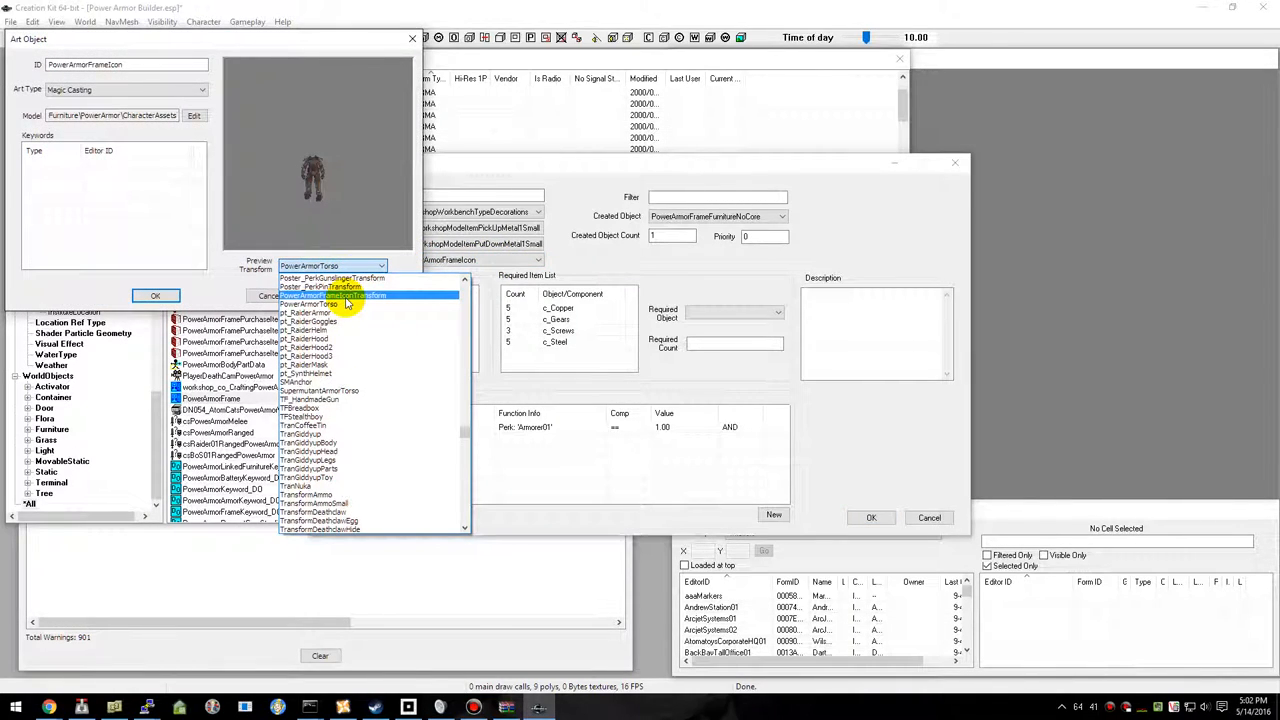
pyautogui.click(332, 296)
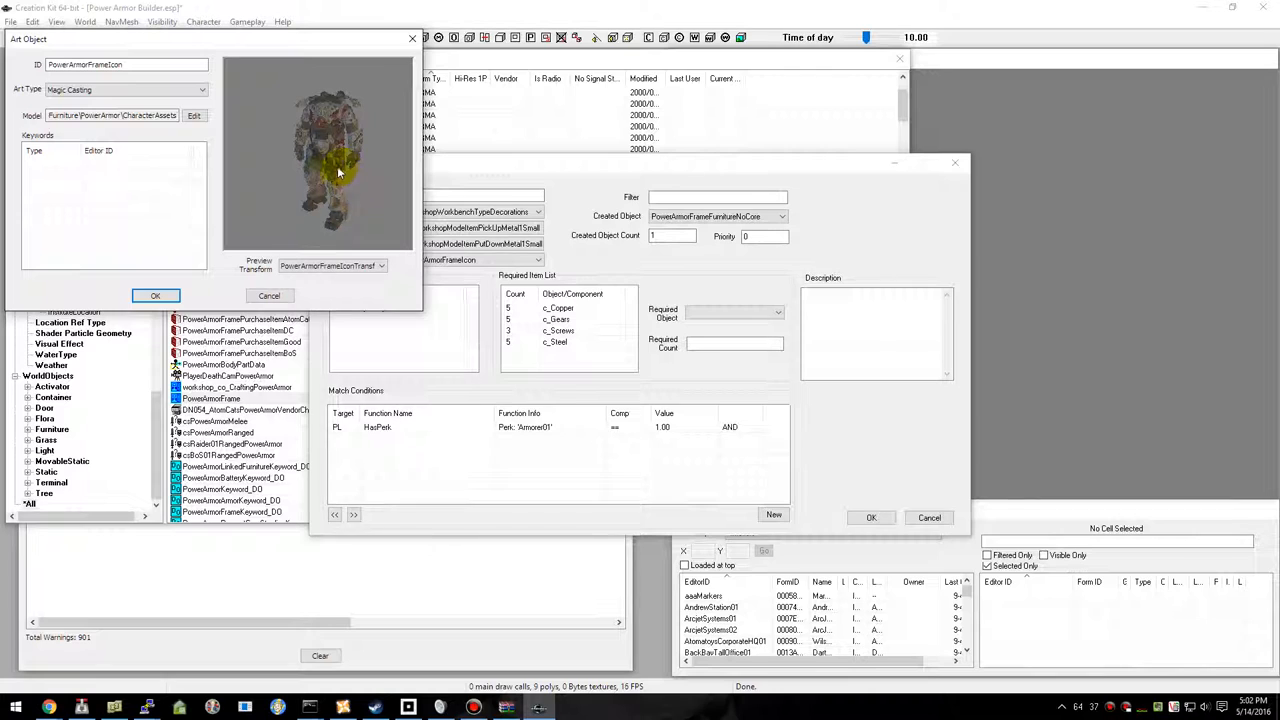
pyautogui.click(156, 296)
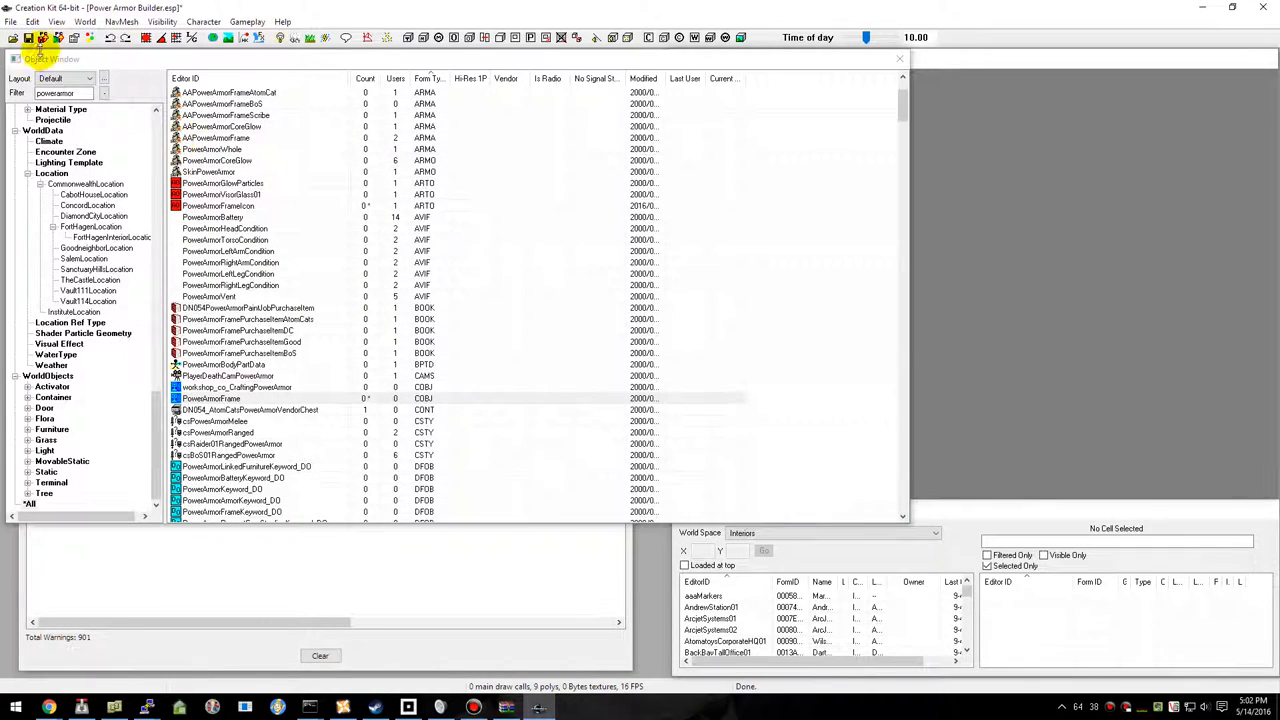
pyautogui.click(14, 38)
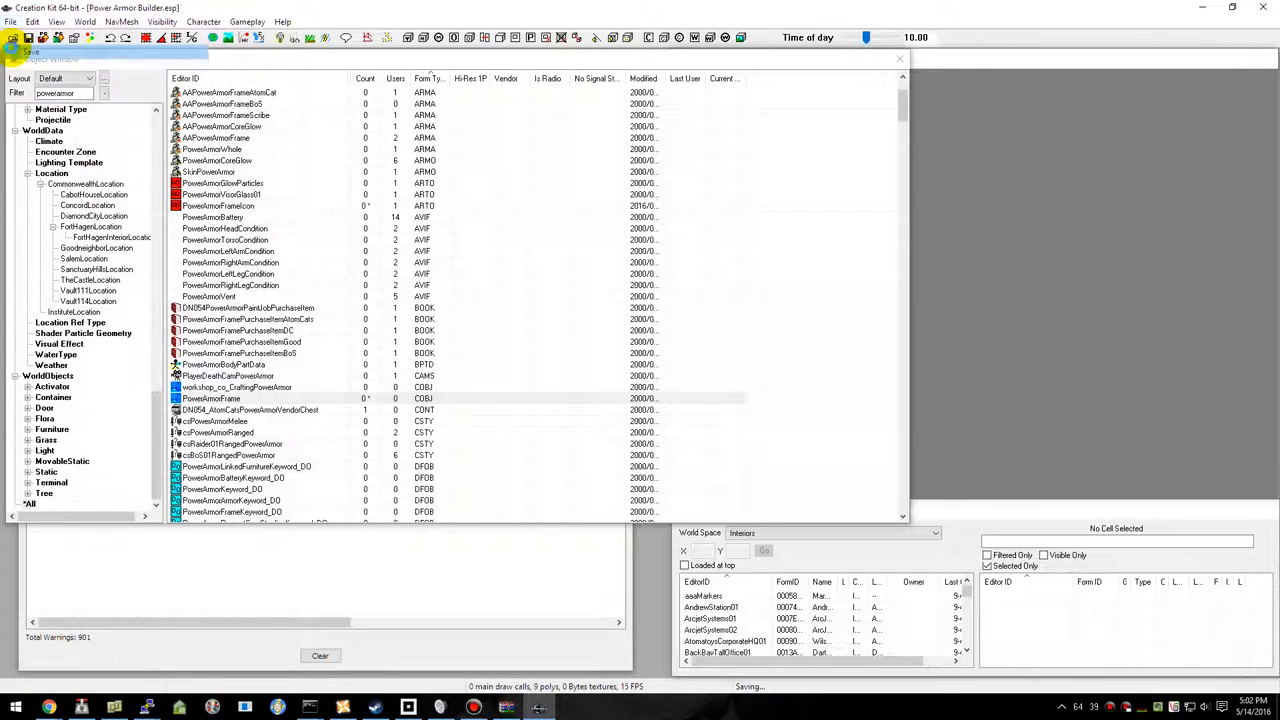